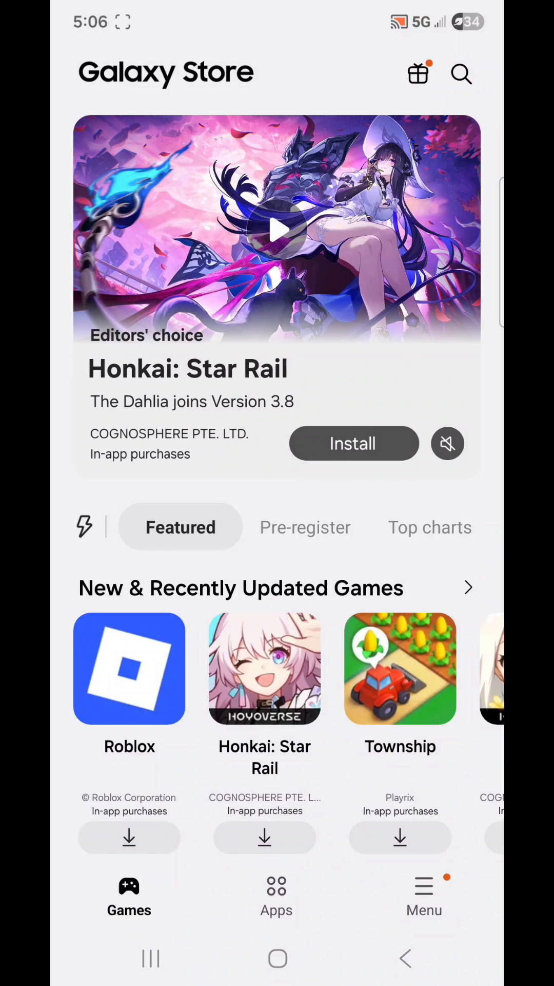
# Step: Switch to the Menu page listing My apps, Updates, Events and Receipts
pyautogui.click(423, 887)
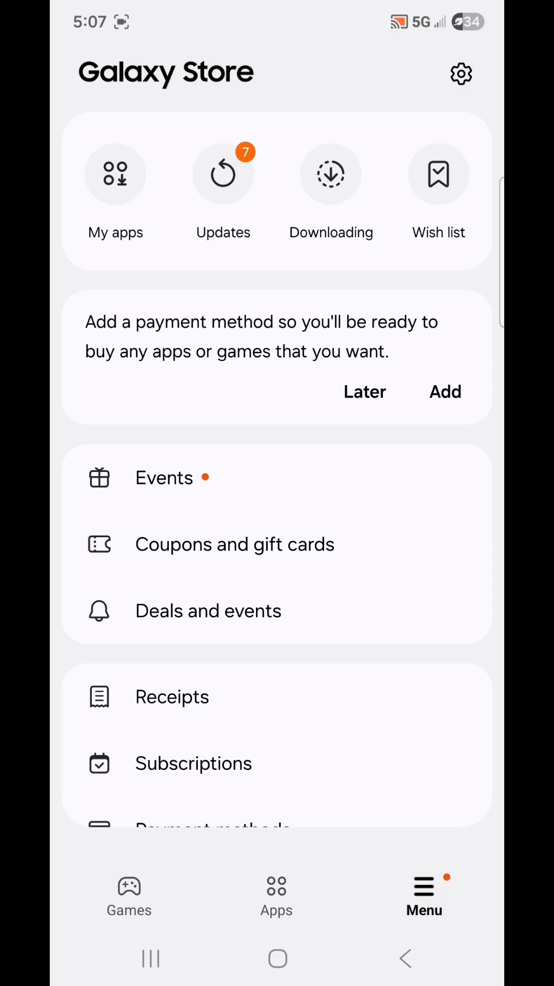
# Step: Enter Galaxy Store settings via the gear, visit Notifications, and return to the settings page
pyautogui.click(460, 75)
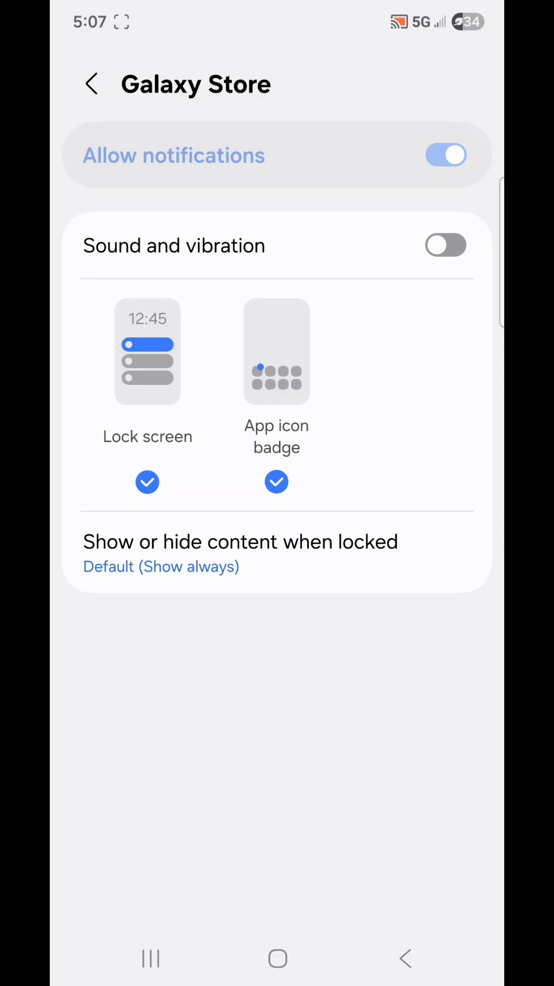
pyautogui.click(94, 84)
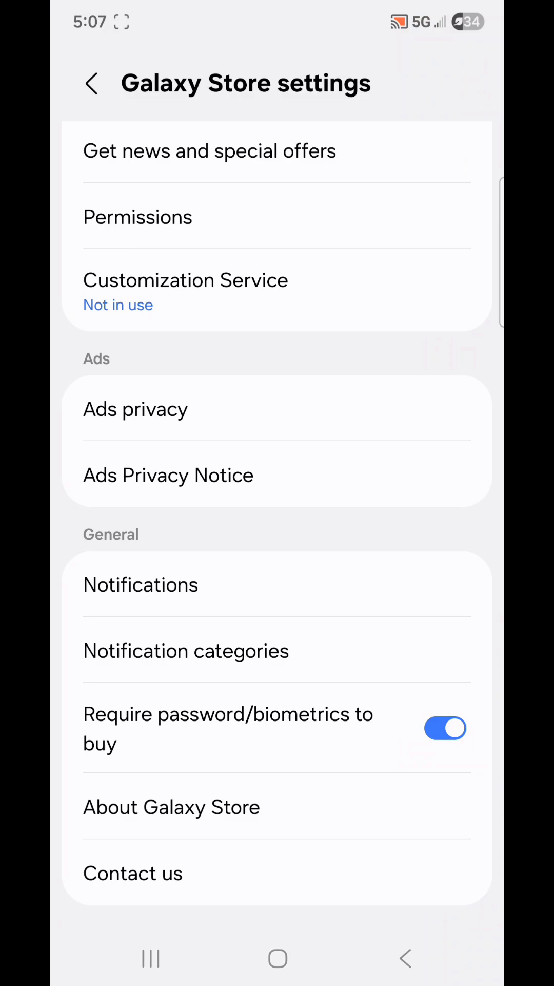
# Step: In Notification categories, switch off Instant Plays and Offers and events, then bring up Recents
pyautogui.click(186, 651)
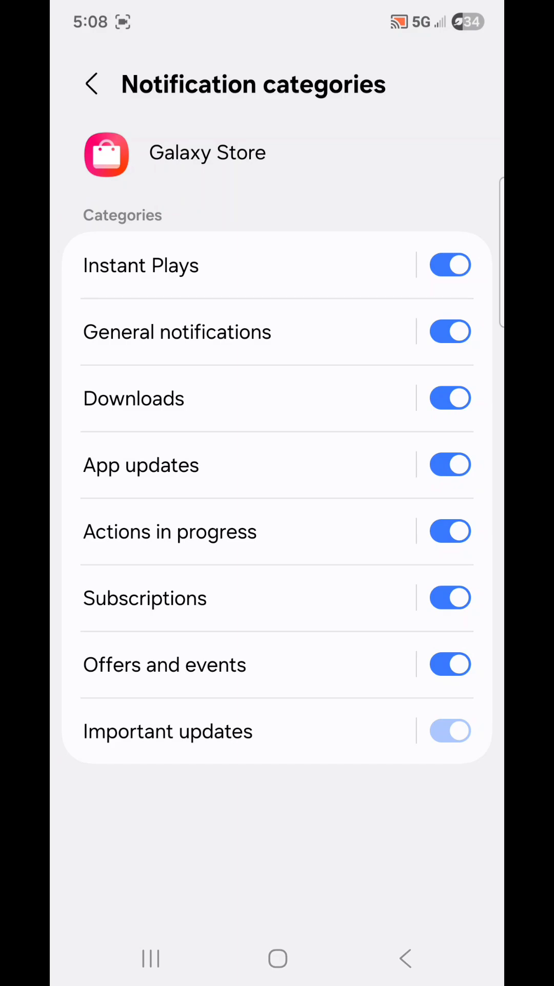
pyautogui.click(450, 265)
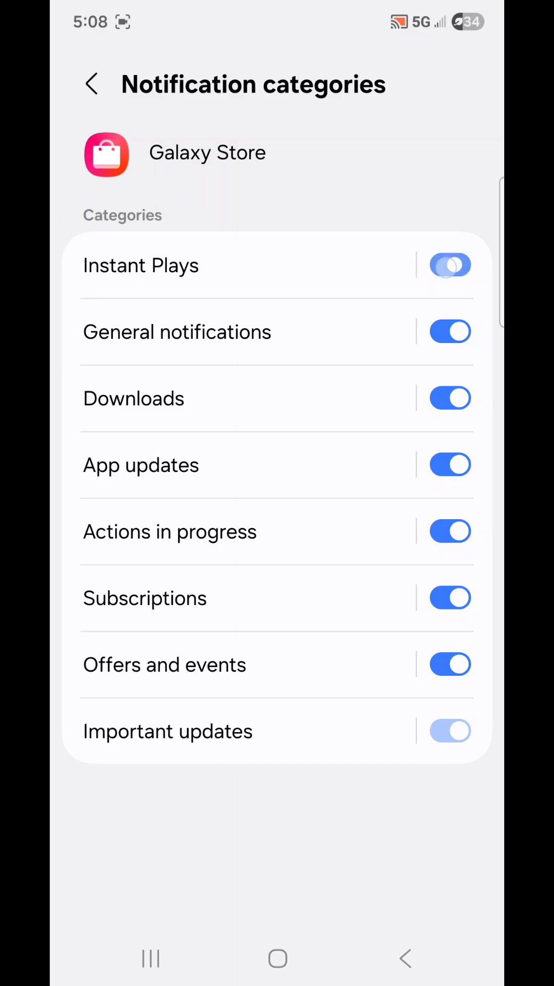
pyautogui.click(451, 265)
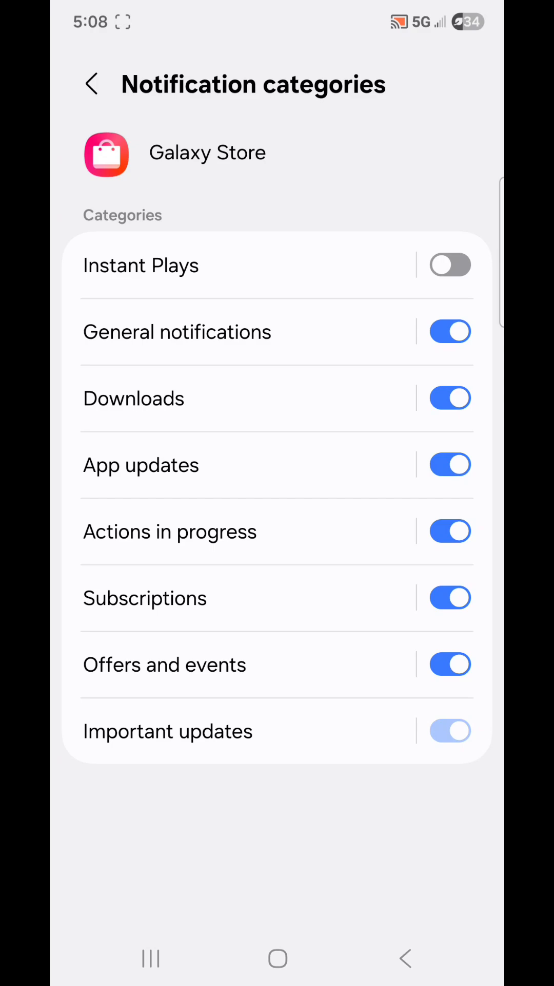
pyautogui.click(449, 663)
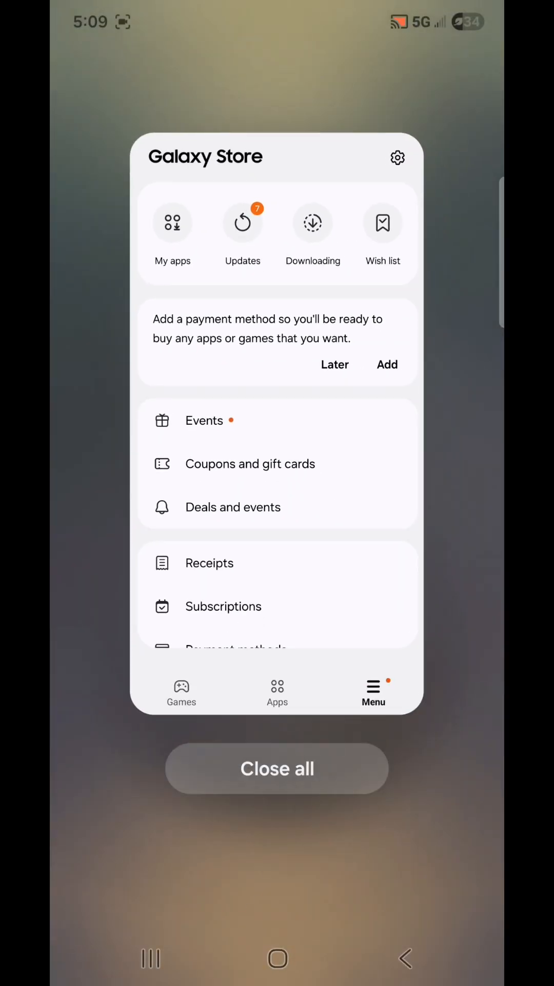
# Step: Close all open apps so the home screen with its app folders shows
pyautogui.click(277, 768)
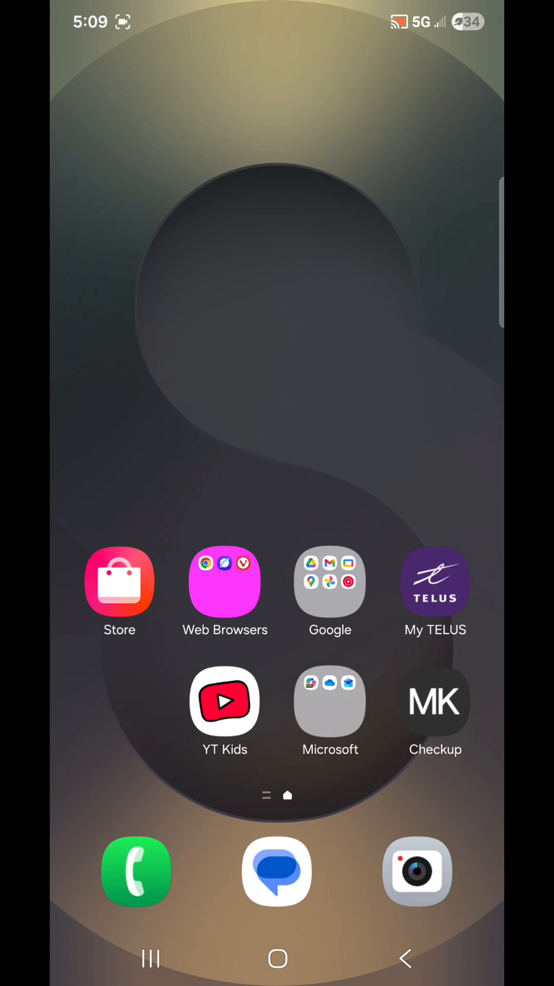